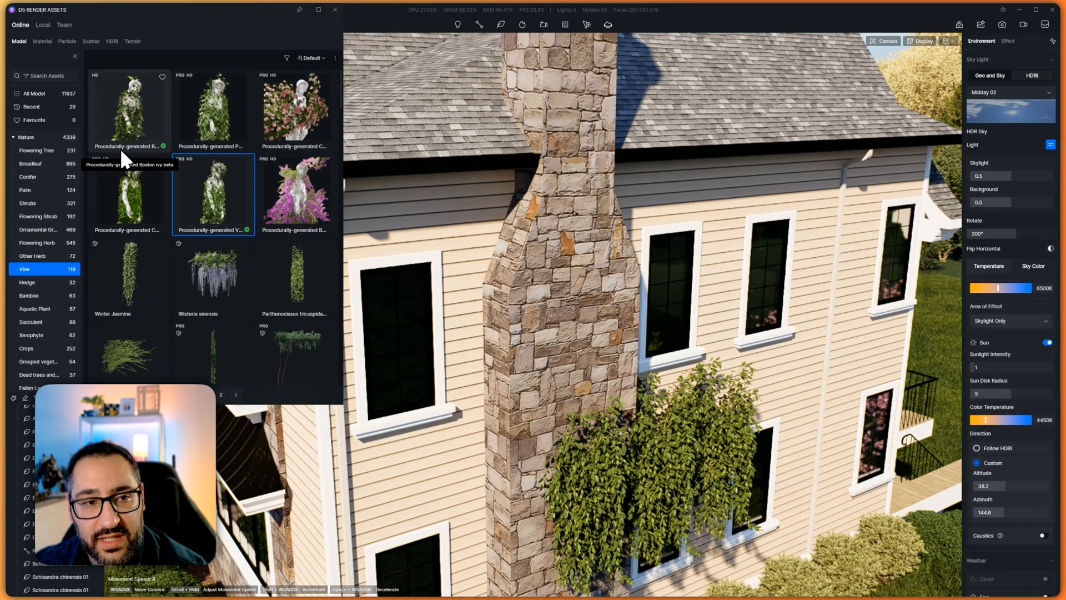
{"action": "mouse_move", "coordinate": [285, 219]}
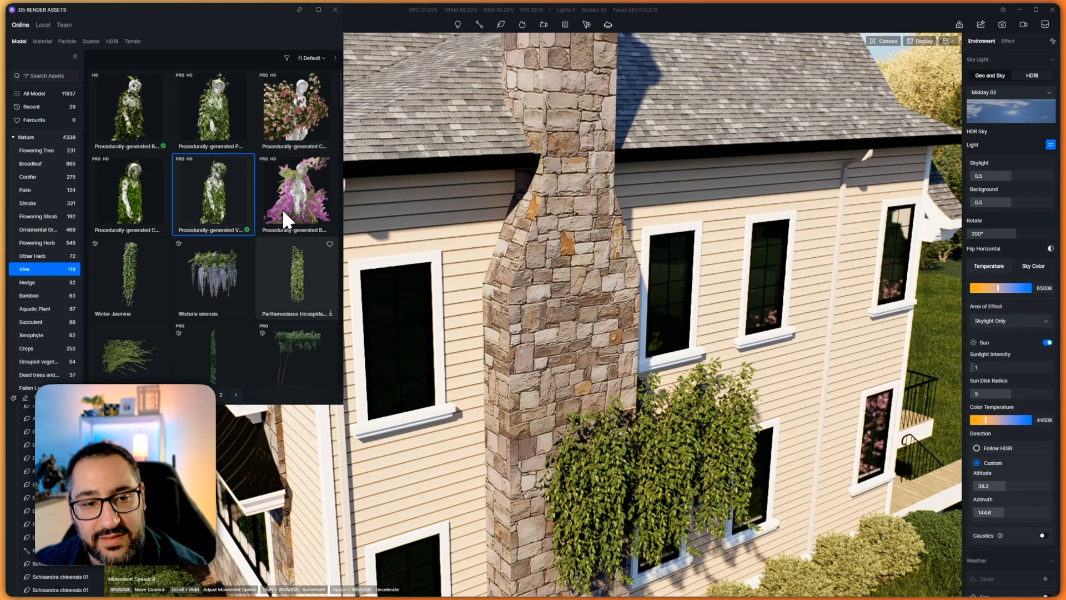
Scroll the asset library to find the procedurally-generated Virginia creeper.
{"action": "scroll", "scroll_direction": "down", "scroll_amount": 3}
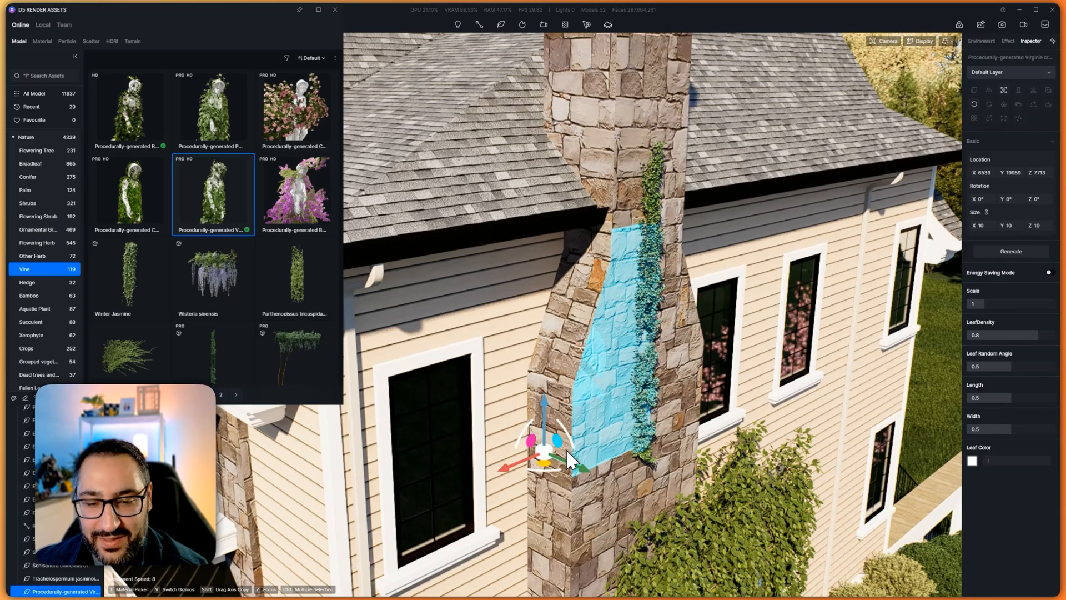
{"action": "mouse_move", "coordinate": [645, 272]}
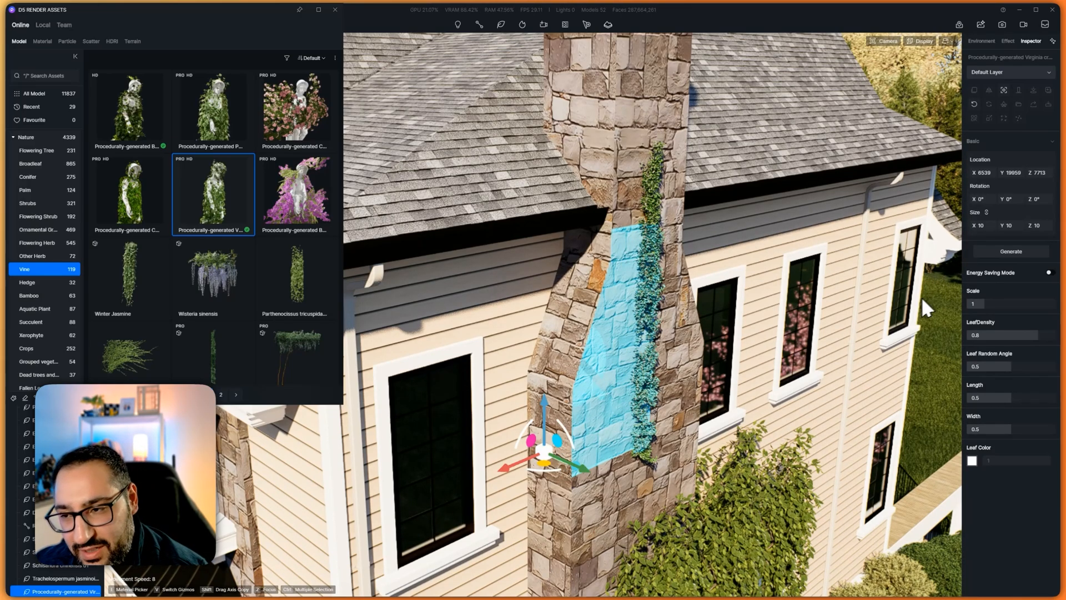
{"action": "mouse_move", "coordinate": [626, 379]}
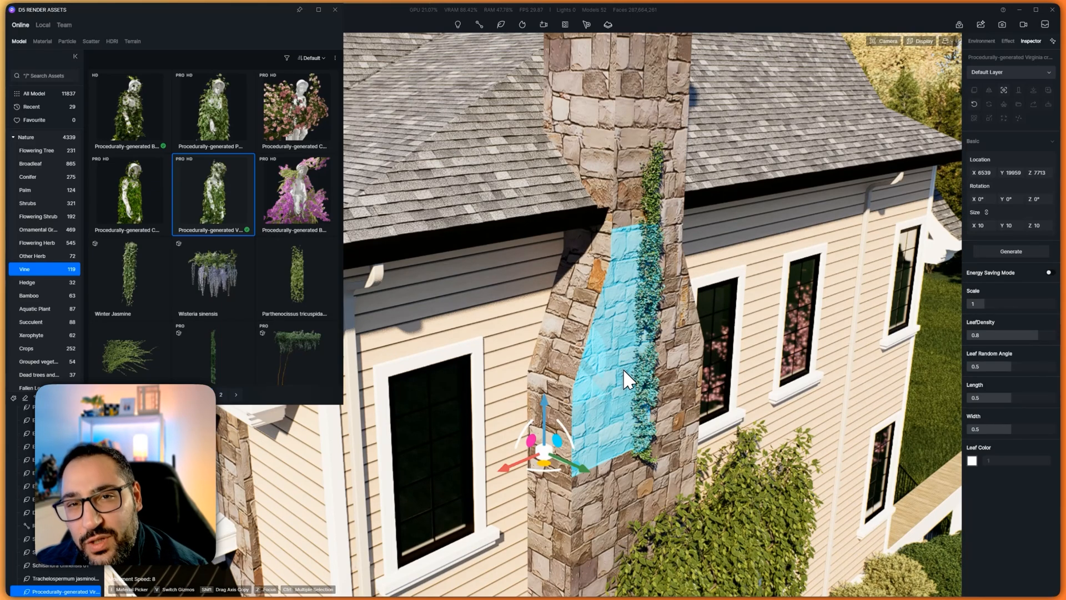
{"action": "mouse_move", "coordinate": [626, 286]}
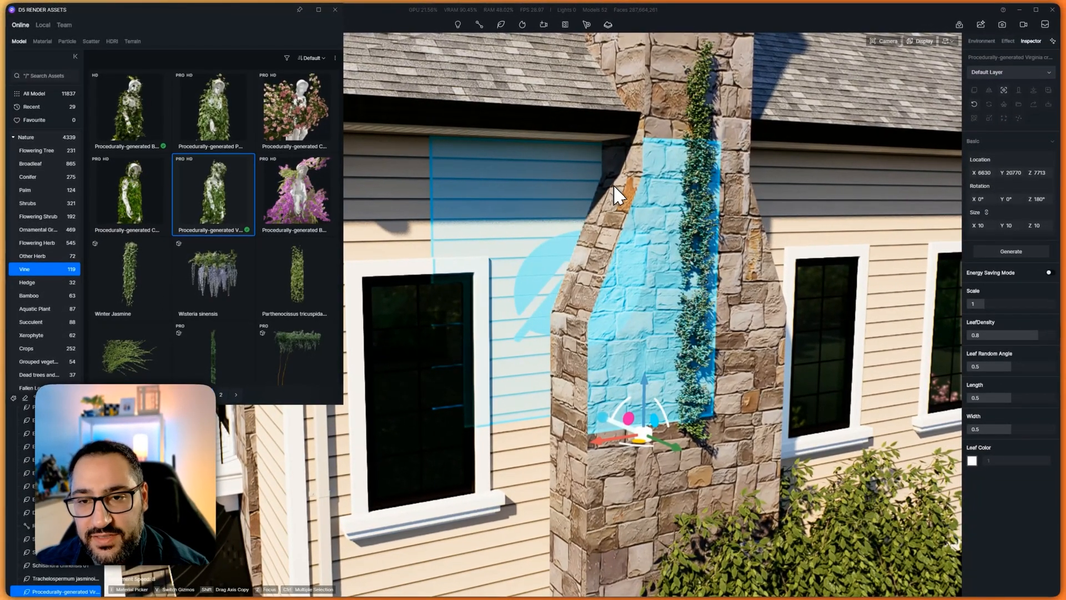
Add the siding wall beside the chimney as a growth surface for the vine.
{"action": "left_click", "coordinate": [1009, 252]}
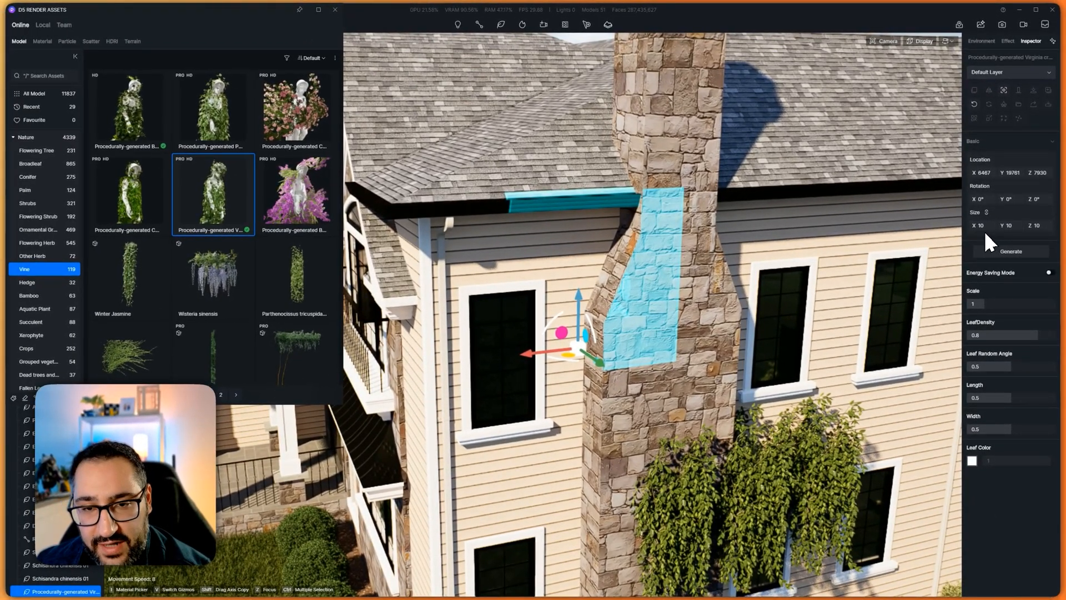
{"action": "mouse_move", "coordinate": [675, 246]}
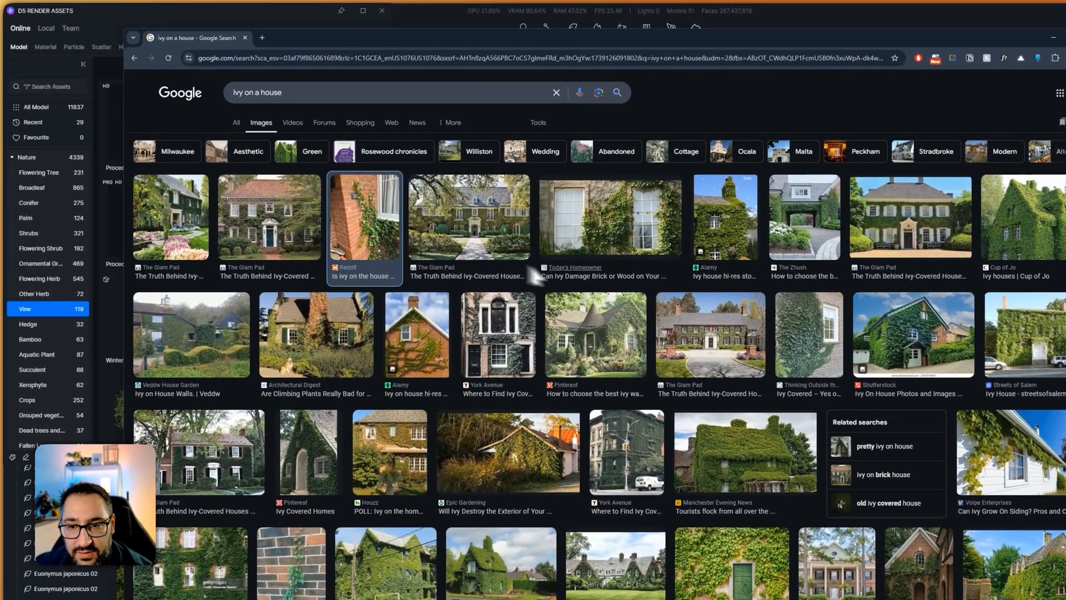
Preview the Reddit photo of ivy climbing a brick wall beside a window.
{"action": "left_click", "coordinate": [364, 216]}
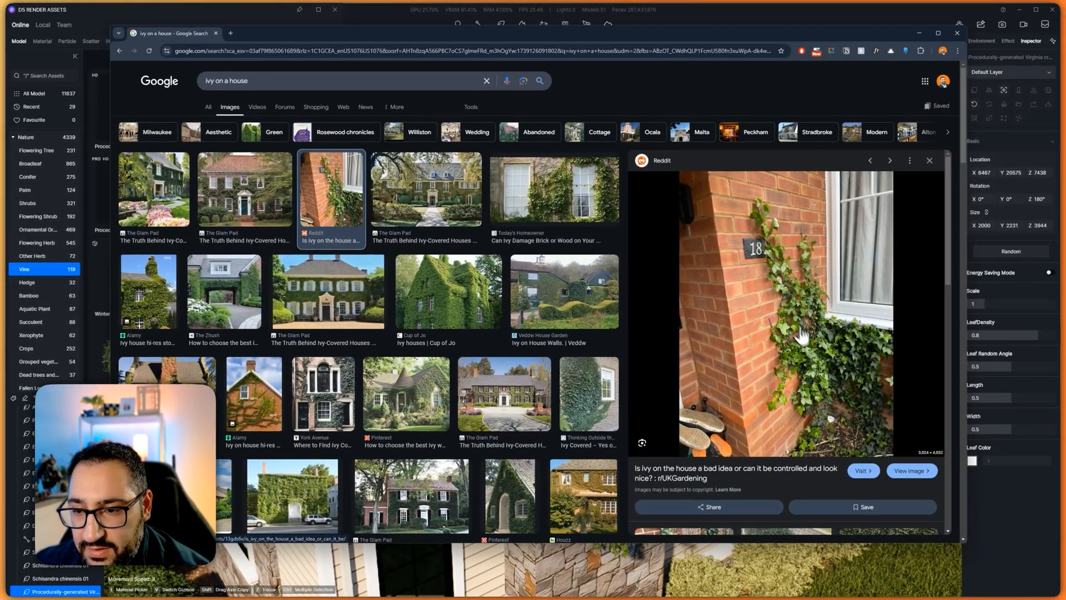
{"action": "mouse_move", "coordinate": [803, 359]}
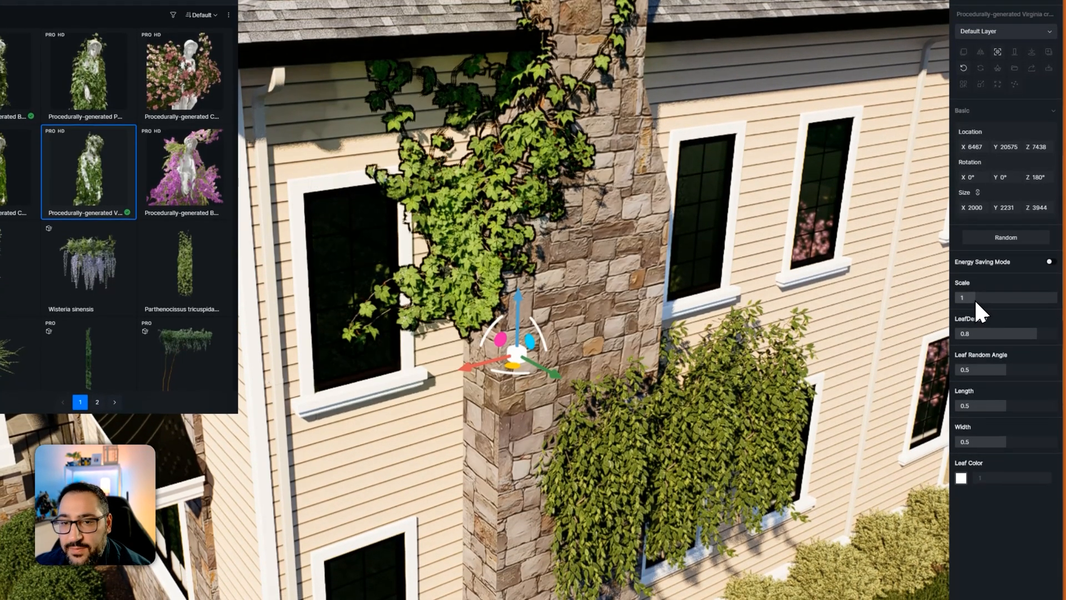
Drag the vine's Scale down from 1 to about 0.86.
{"action": "left_click_drag", "start_coordinate": [986, 296], "coordinate": [972, 296]}
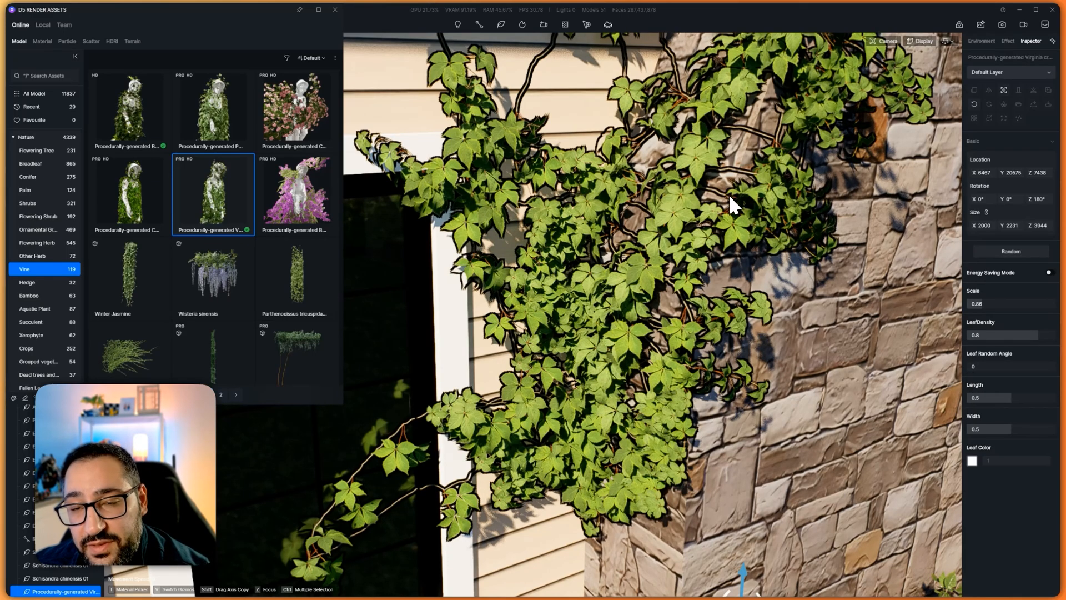
{"action": "mouse_move", "coordinate": [918, 357]}
{"action": "type", "text": ".8"}
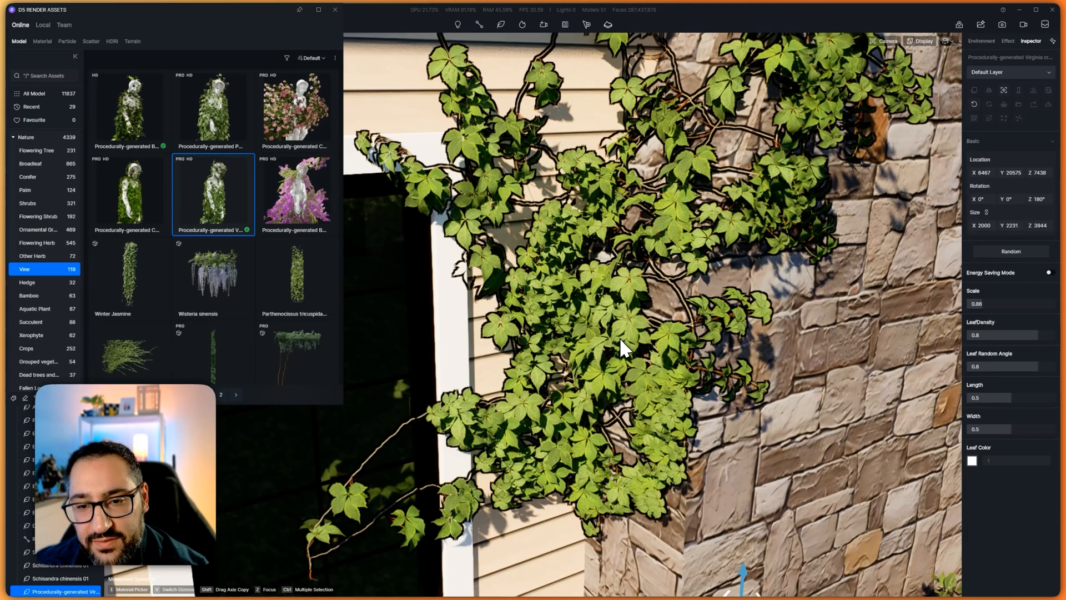
{"action": "mouse_move", "coordinate": [641, 321]}
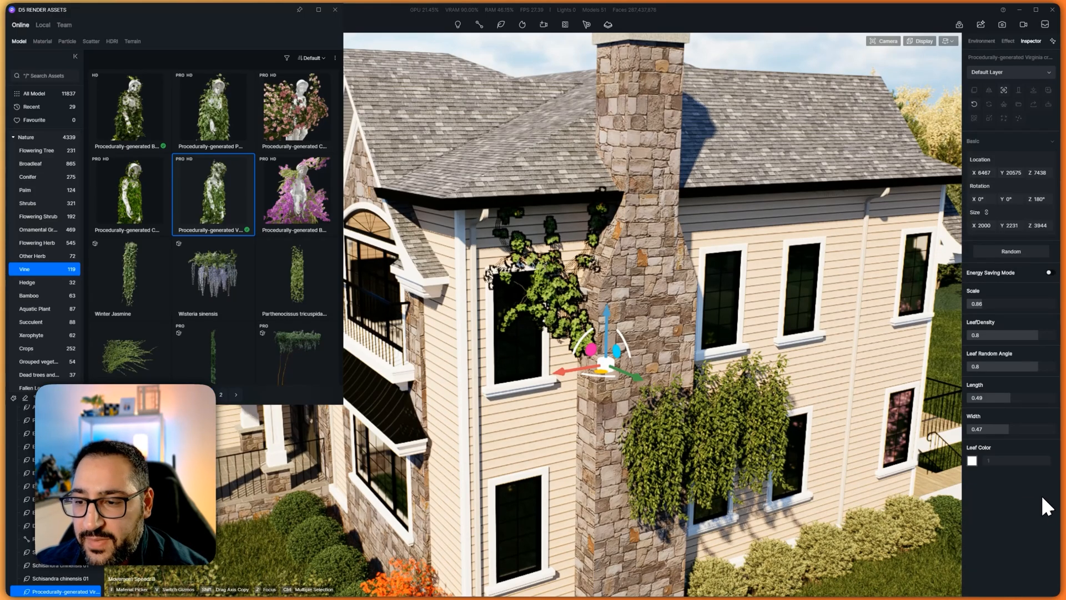
Set leaf Length 0.49, Width 0.47 and Leaf Color to light grey.
{"action": "left_click", "coordinate": [972, 460]}
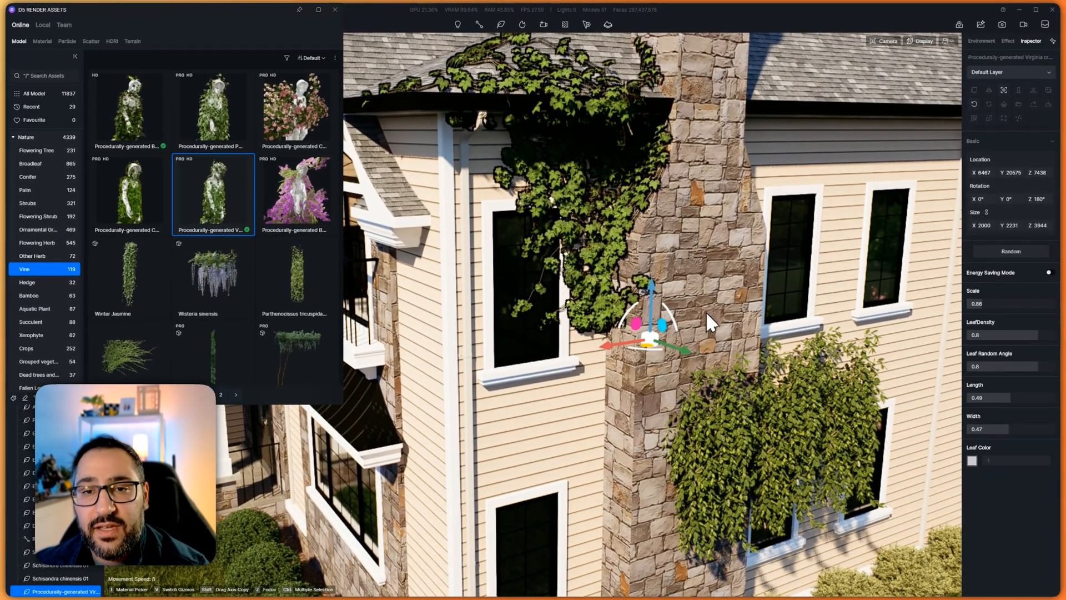
{"action": "mouse_move", "coordinate": [611, 154]}
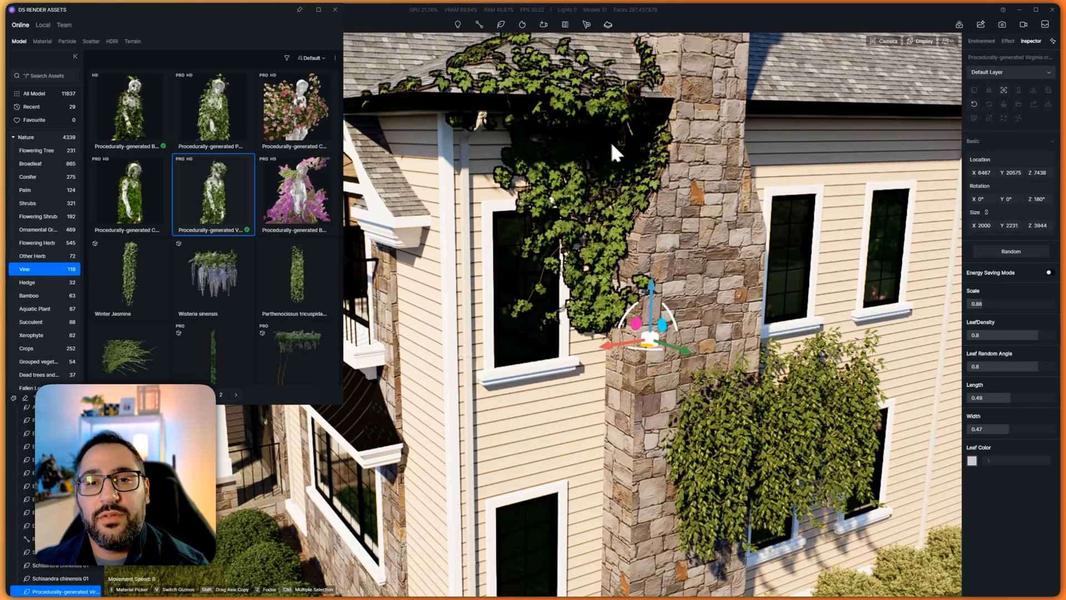
{"action": "mouse_move", "coordinate": [619, 248]}
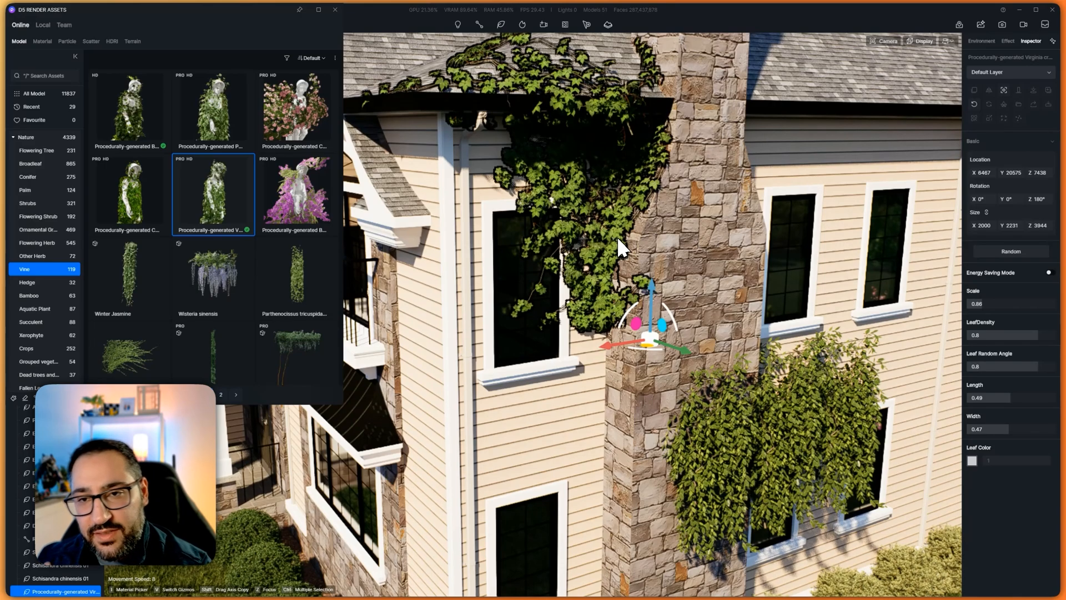
{"action": "mouse_move", "coordinate": [683, 380]}
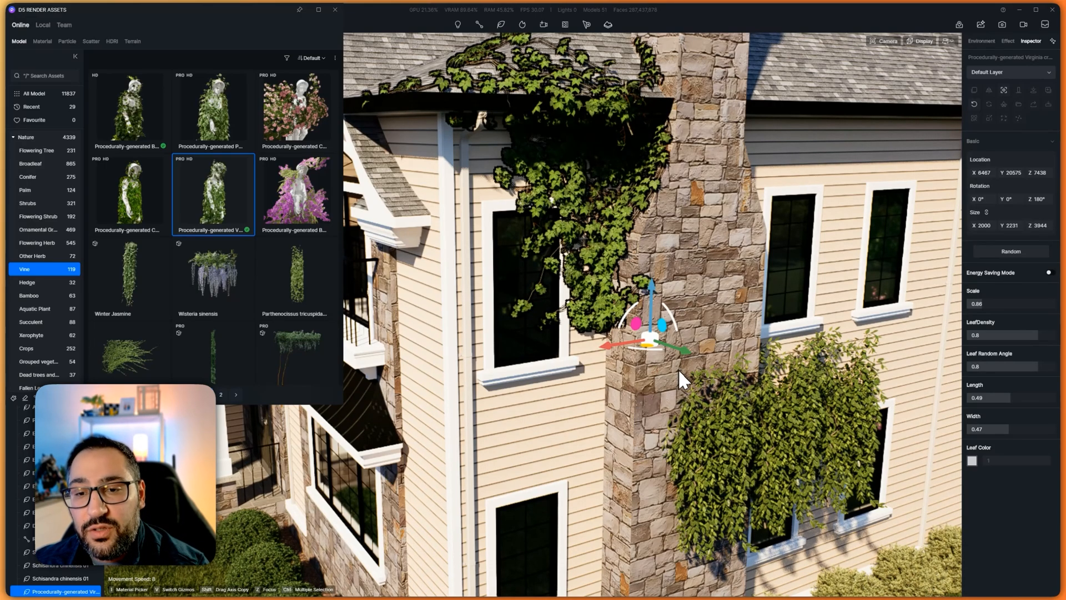
{"action": "mouse_move", "coordinate": [738, 440]}
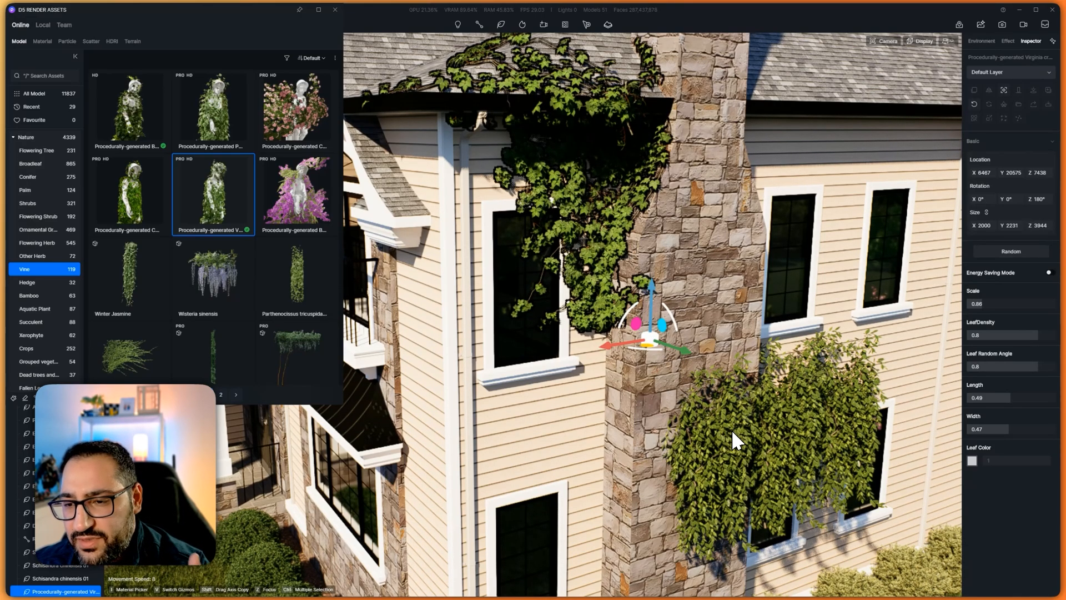
{"action": "mouse_move", "coordinate": [729, 421]}
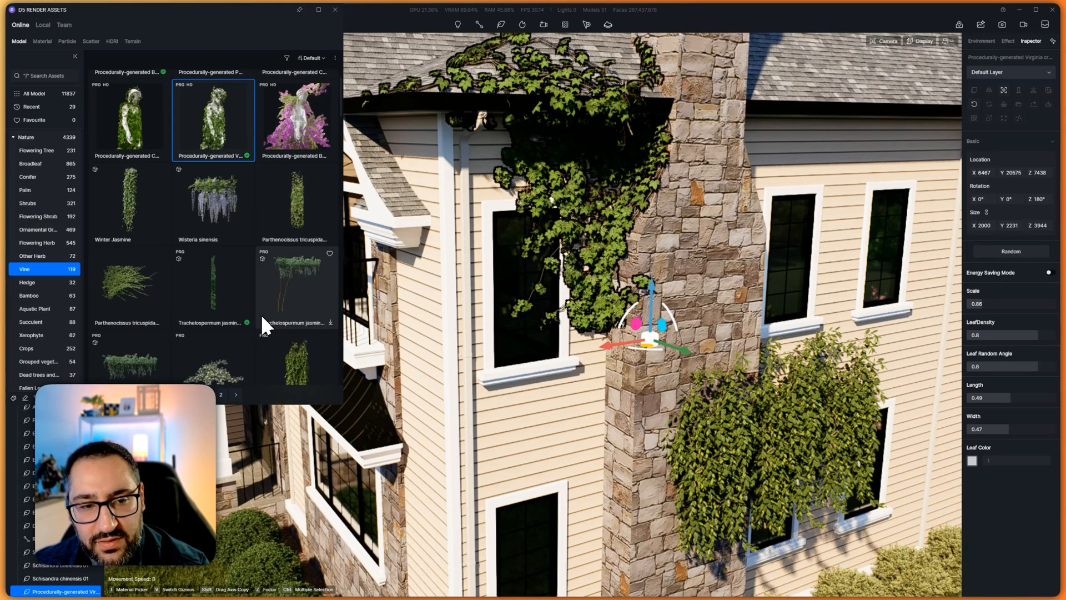
{"action": "scroll", "scroll_direction": "down", "scroll_amount": 3}
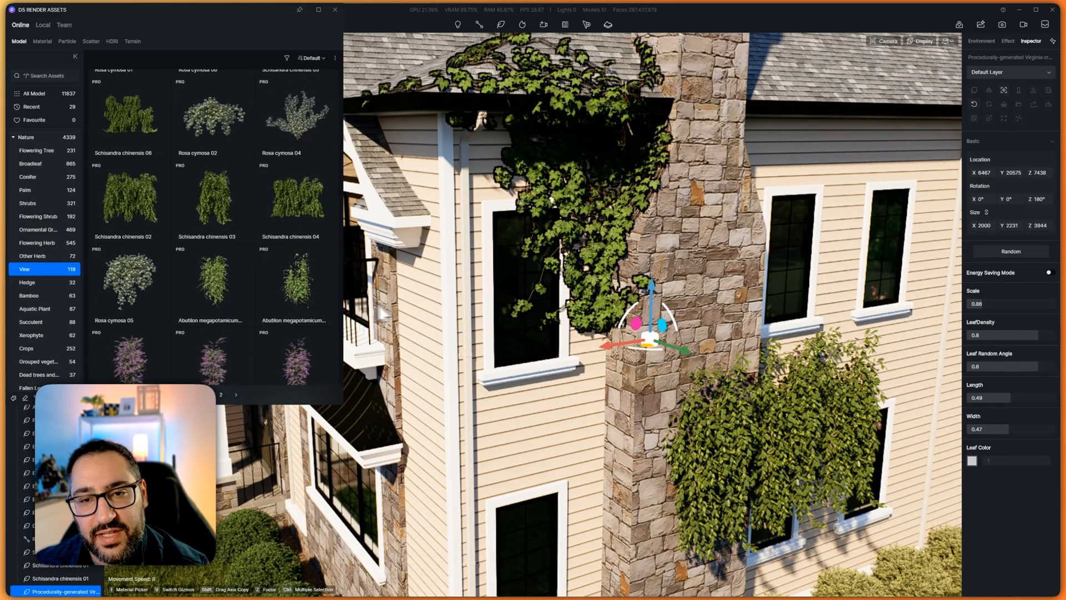
{"action": "mouse_move", "coordinate": [673, 278]}
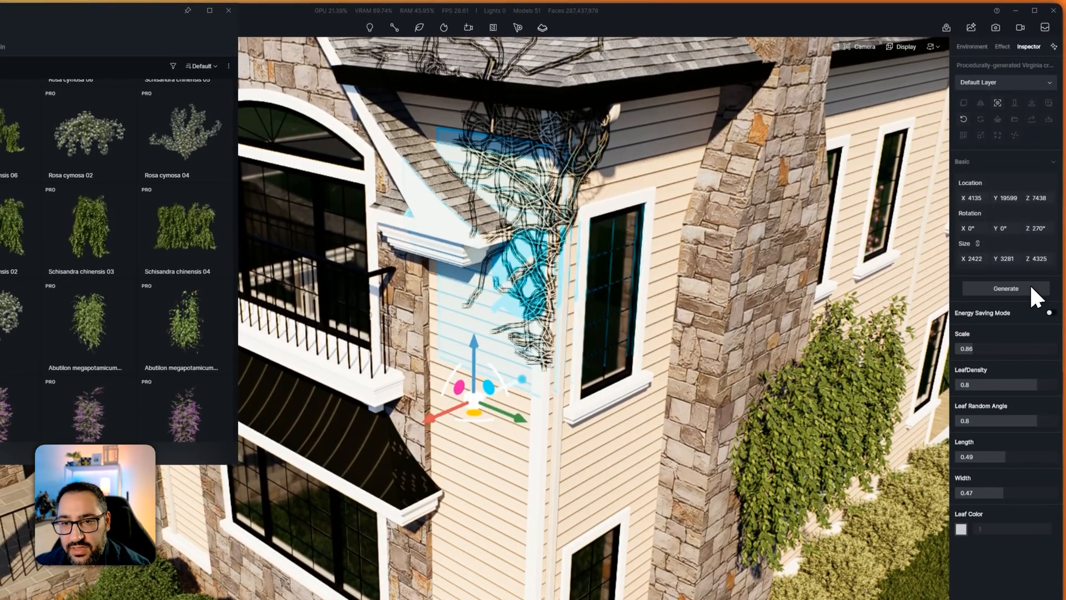
Generate the Virginia creeper on the siding corner beside the balcony roof.
{"action": "left_click", "coordinate": [1005, 287]}
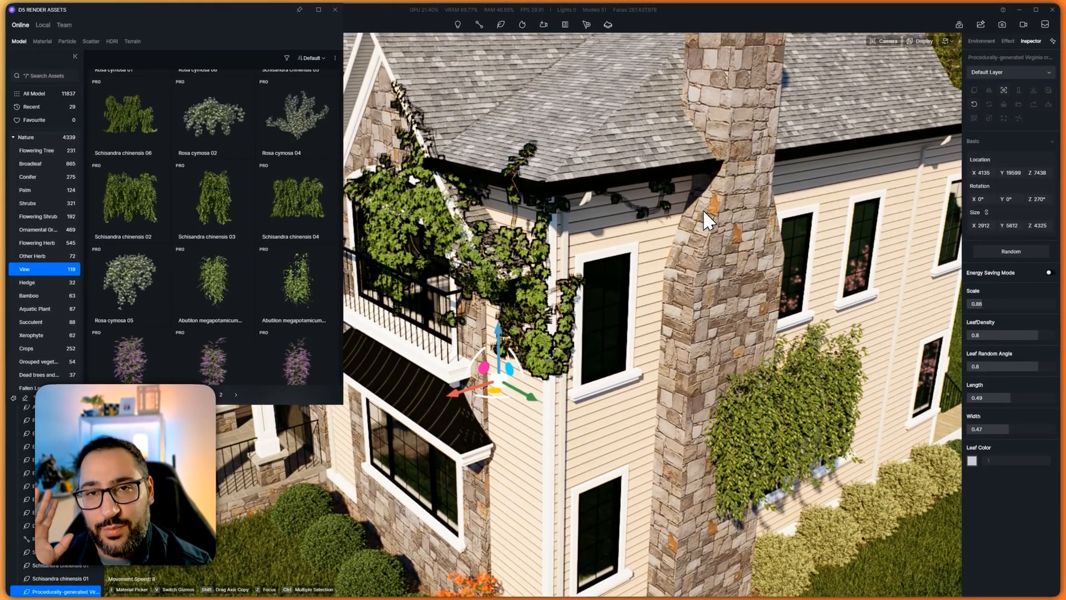
{"action": "mouse_move", "coordinate": [639, 282]}
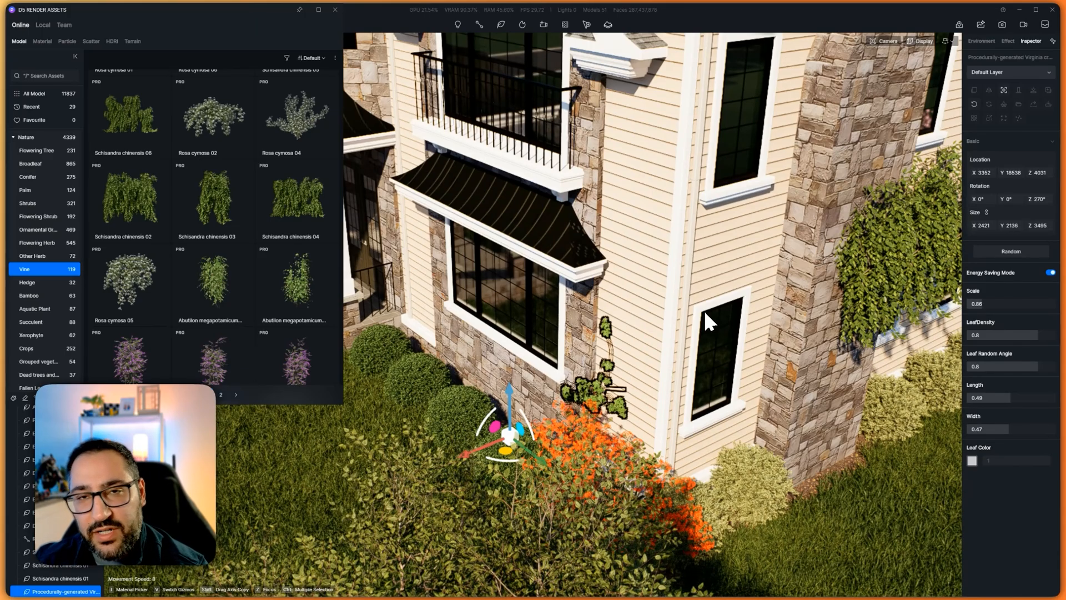
{"action": "mouse_move", "coordinate": [624, 398]}
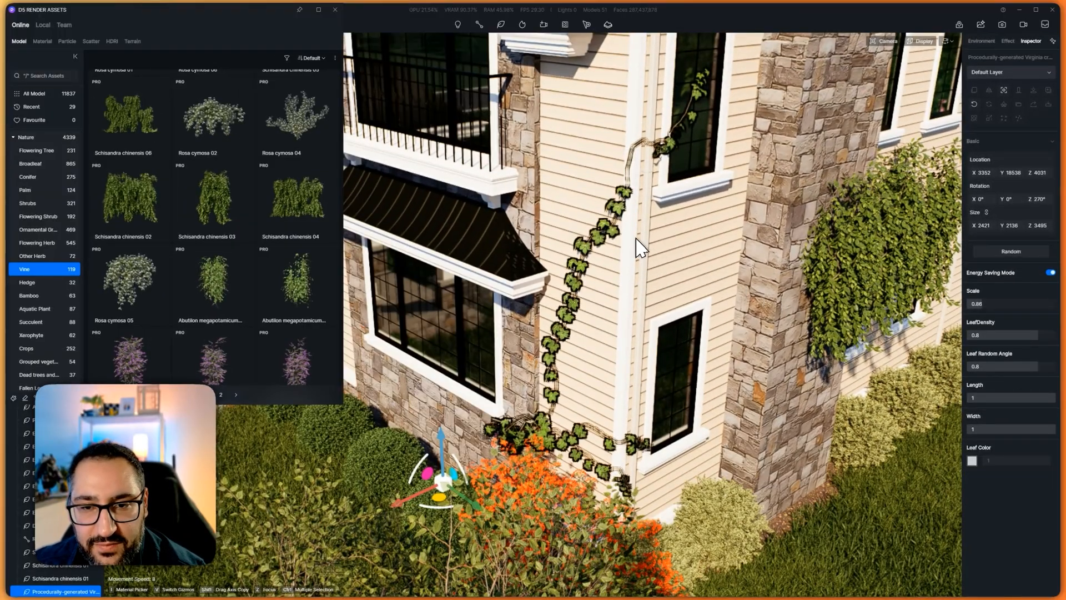
{"action": "mouse_move", "coordinate": [642, 188]}
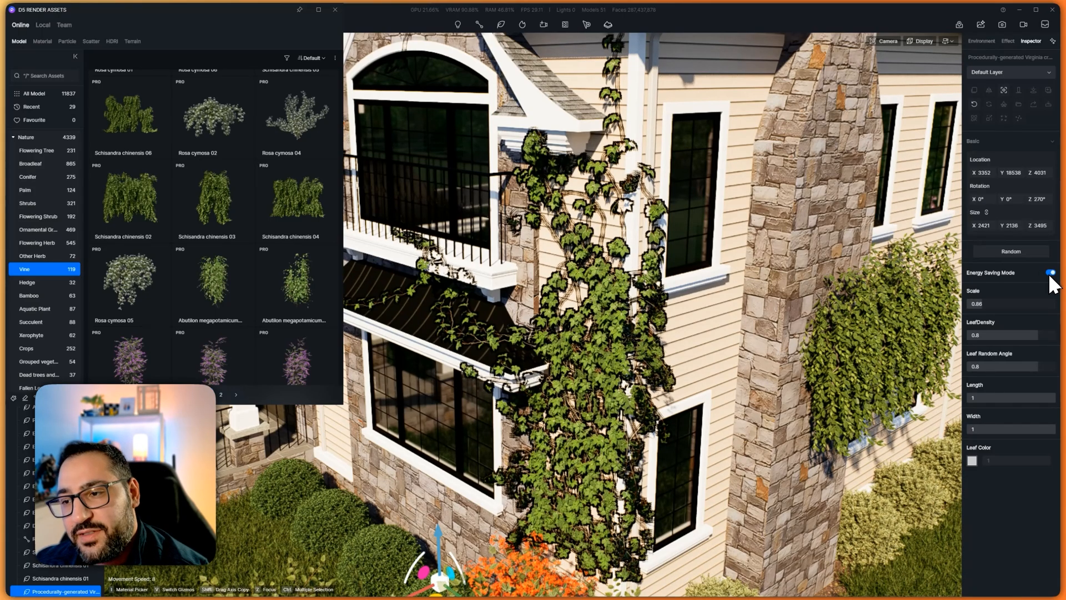
Switch off Energy Saving Mode for the balcony vine.
{"action": "left_click", "coordinate": [1049, 272]}
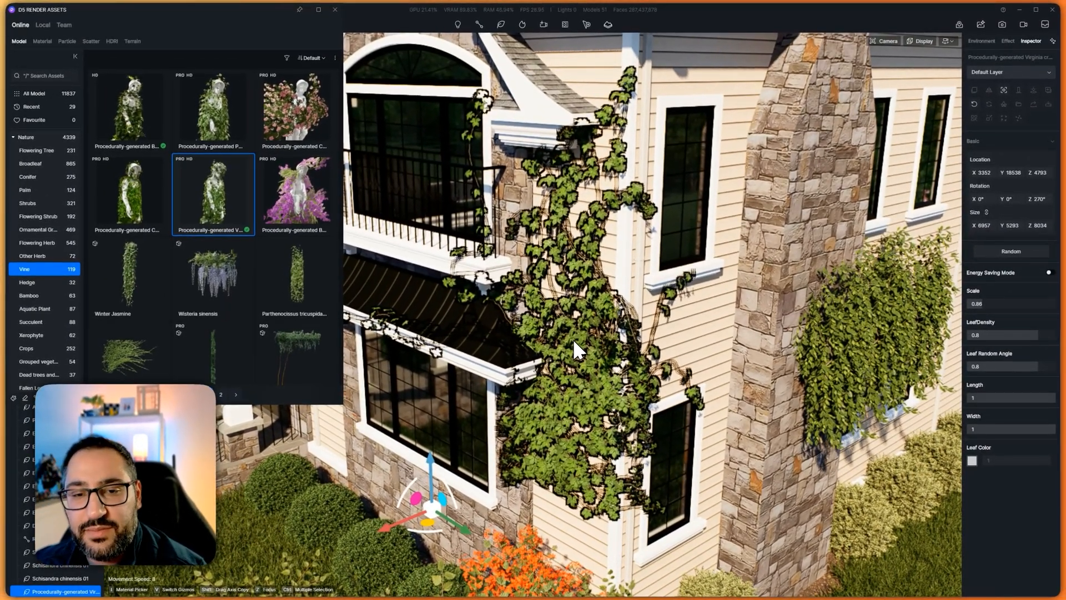
{"action": "mouse_move", "coordinate": [656, 320]}
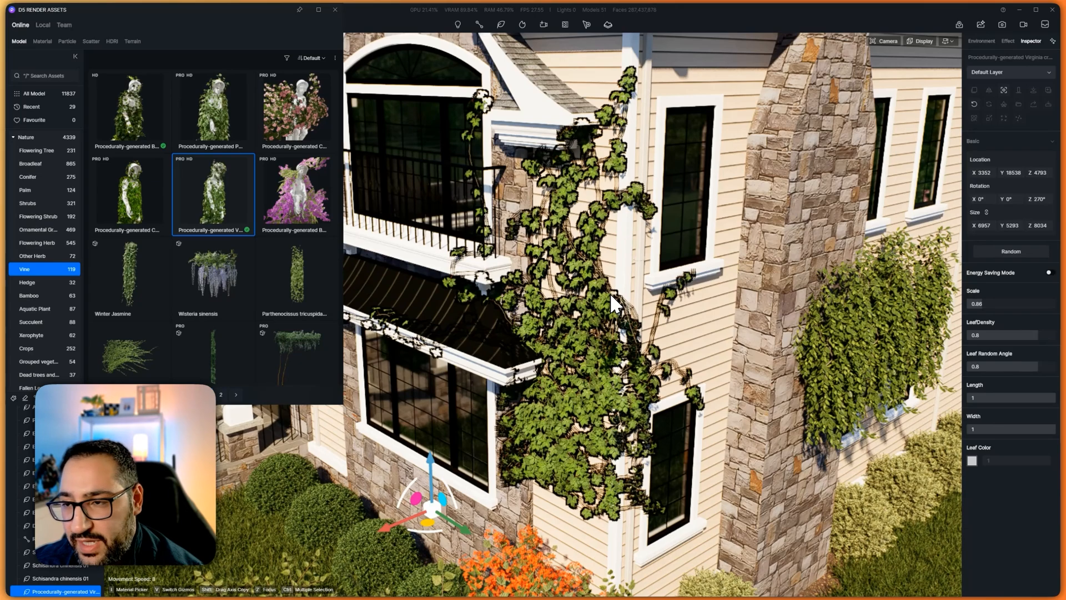
{"action": "mouse_move", "coordinate": [584, 340]}
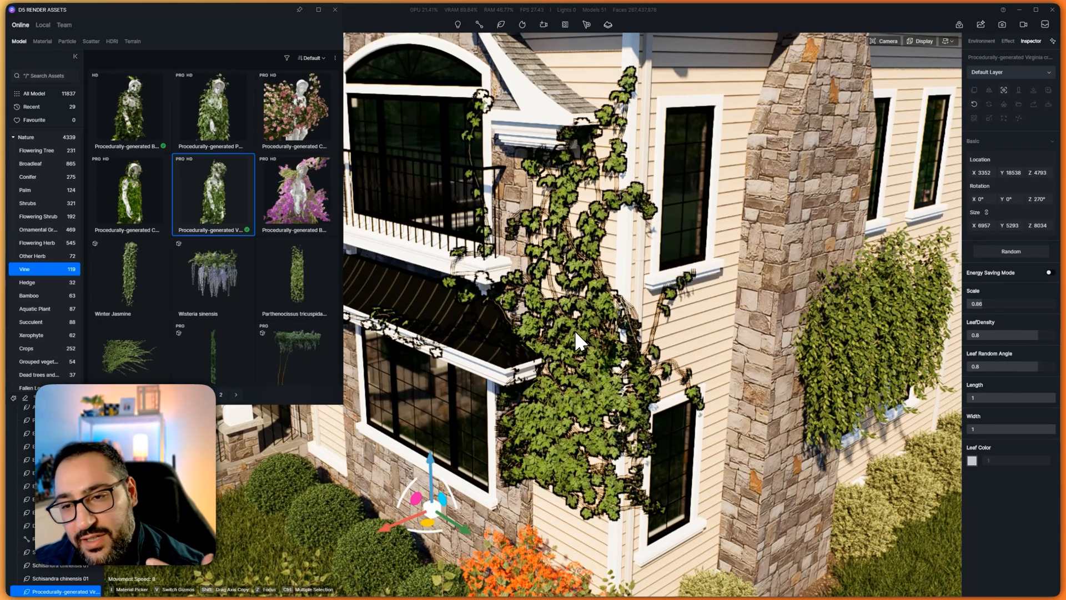
{"action": "mouse_move", "coordinate": [836, 323]}
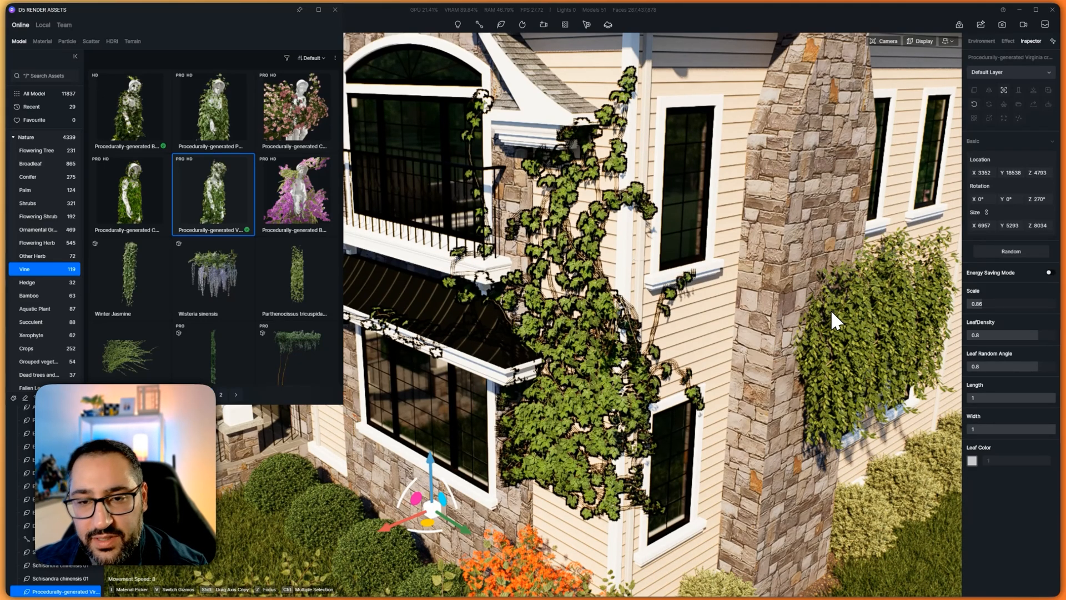